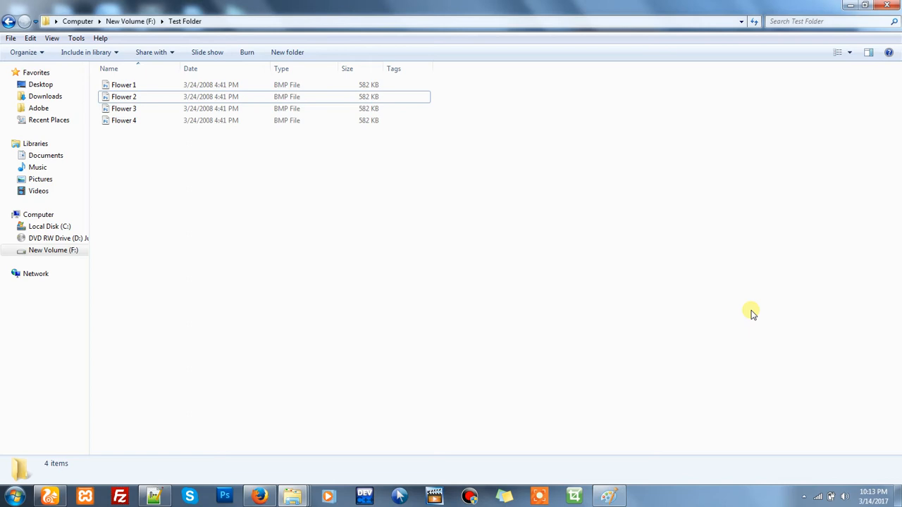
mouse_move(430, 169)
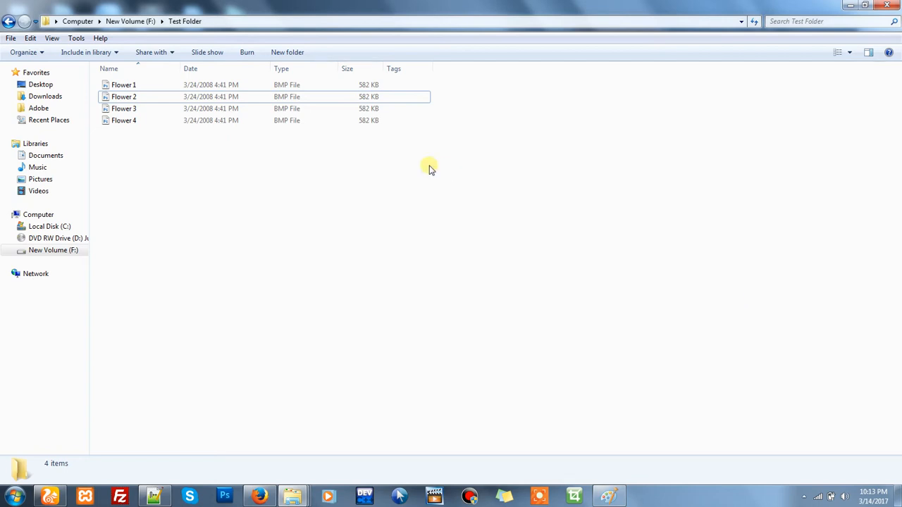
Step: Inspect Flower 1's properties to confirm its .bmp file type
right_click(123, 85)
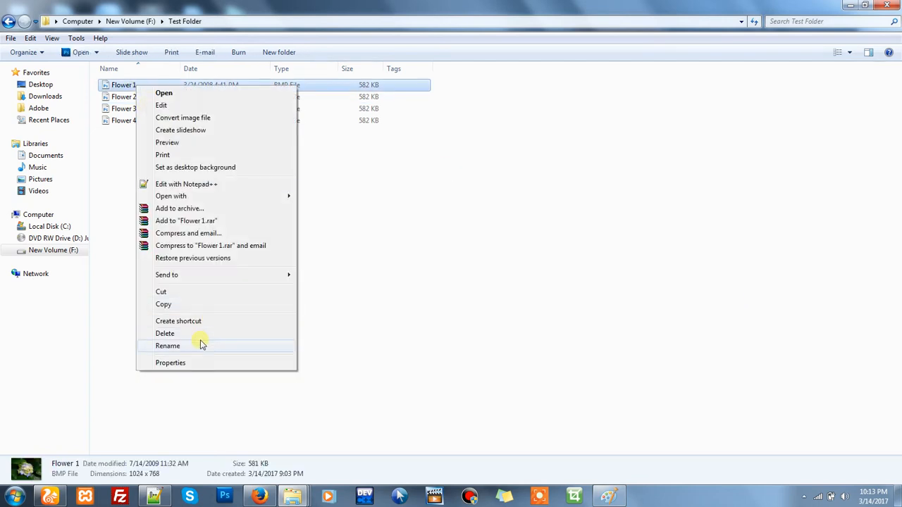
left_click(171, 362)
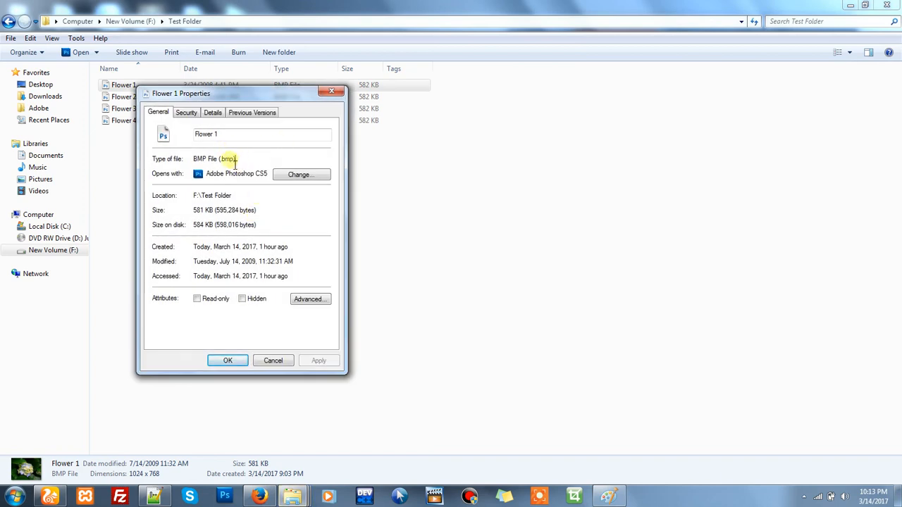
left_click(273, 360)
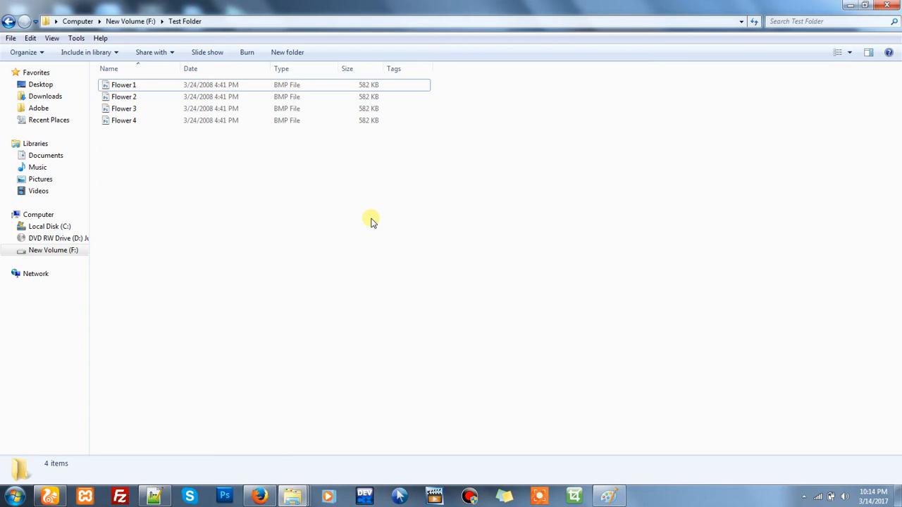
Step: Bring up the folder's extended context menu showing 'Open command window here'
right_click(371, 219)
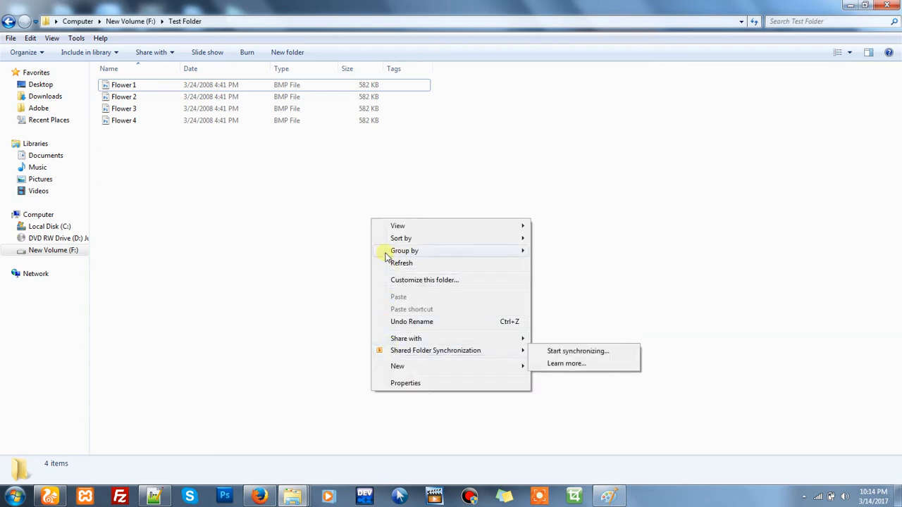
mouse_move(398, 297)
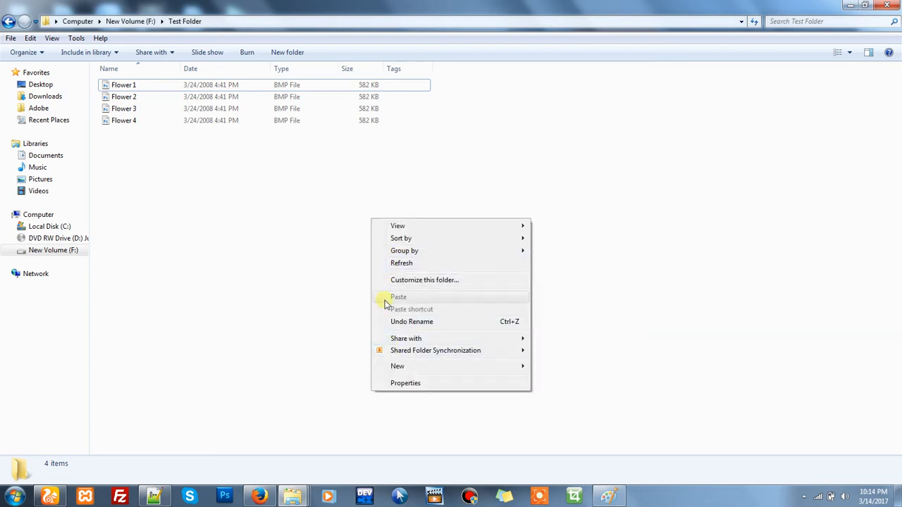
left_click(225, 239)
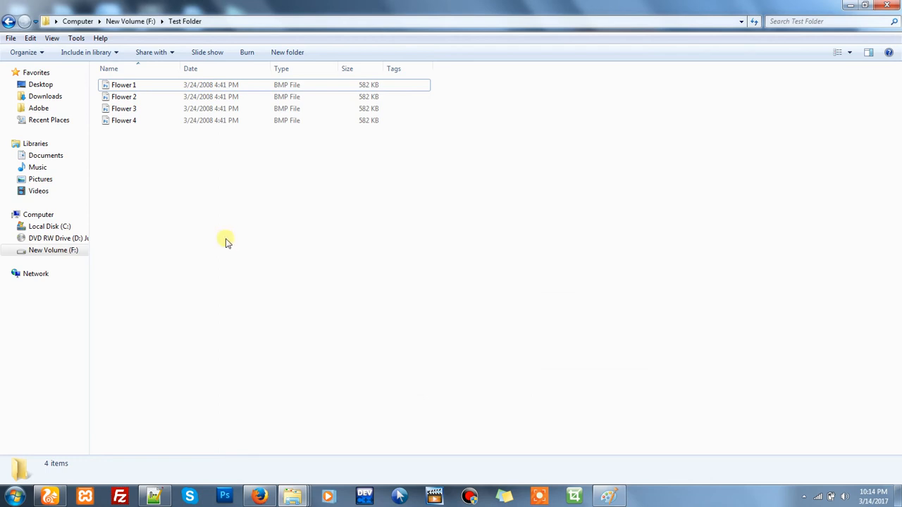
right_click(225, 242)
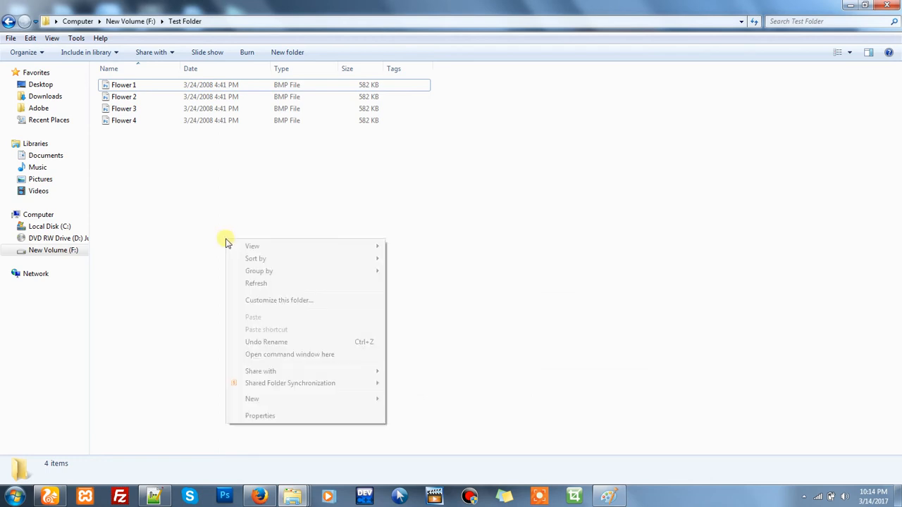
mouse_move(274, 330)
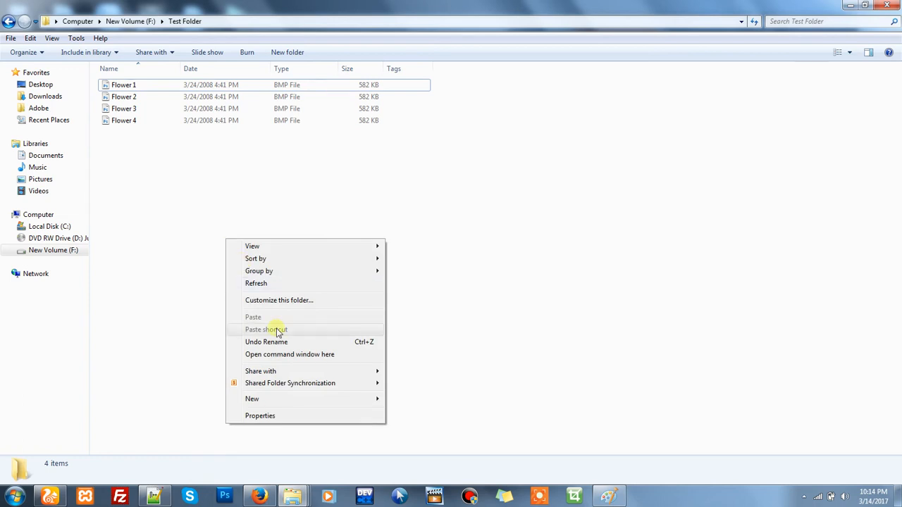
mouse_move(304, 354)
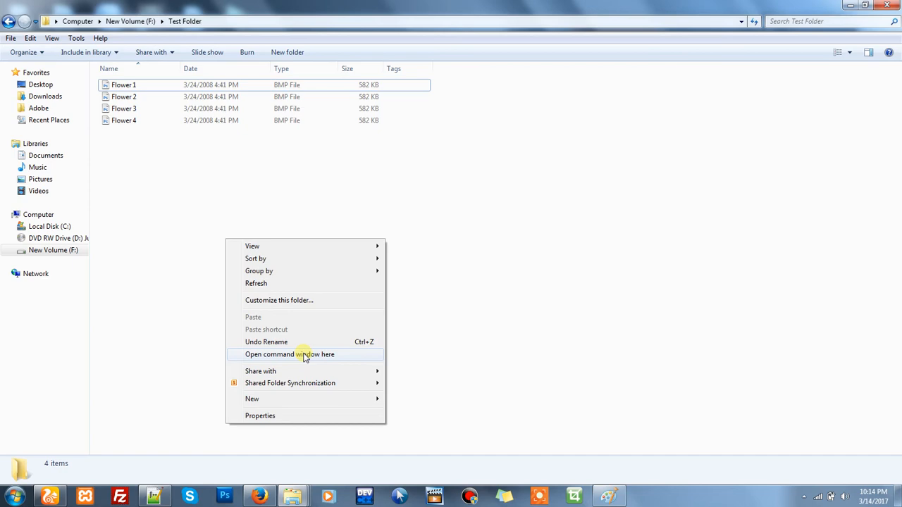
Step: Open a command prompt in Test Folder and run ren *.bmp *.jpg
left_click(289, 354)
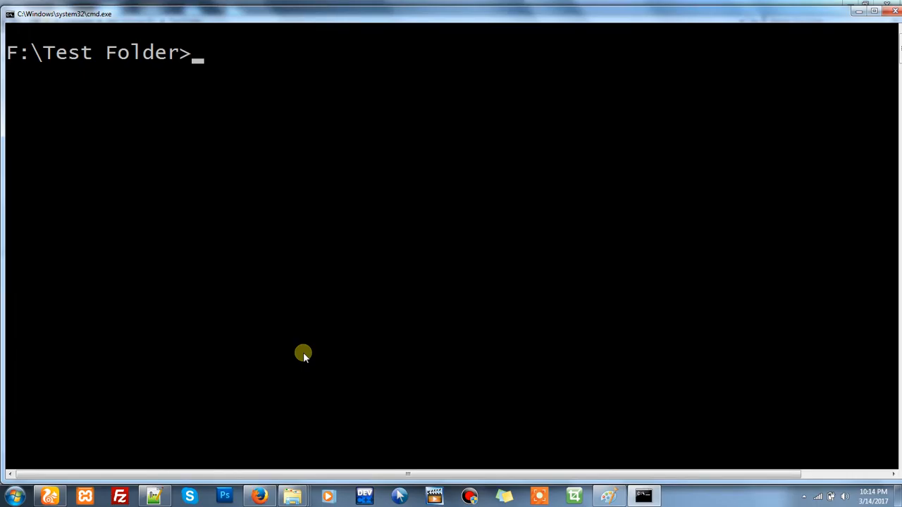
type("ren")
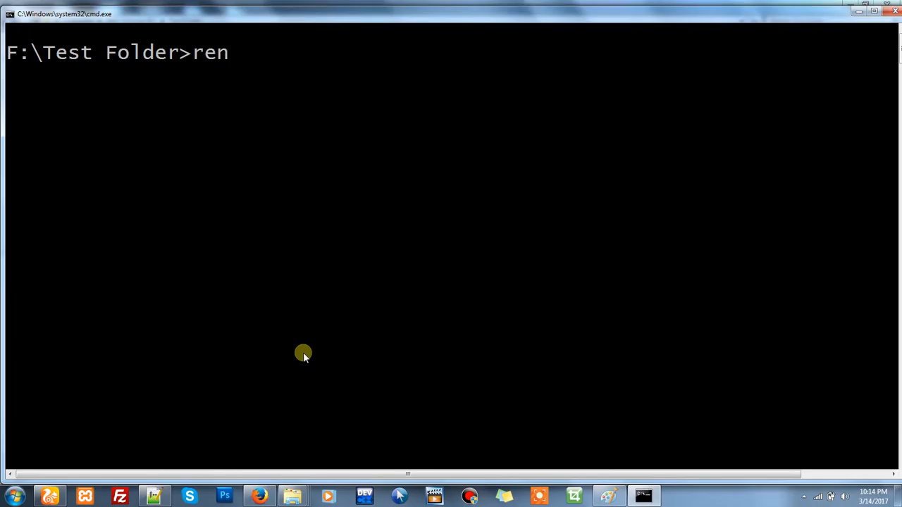
type("*")
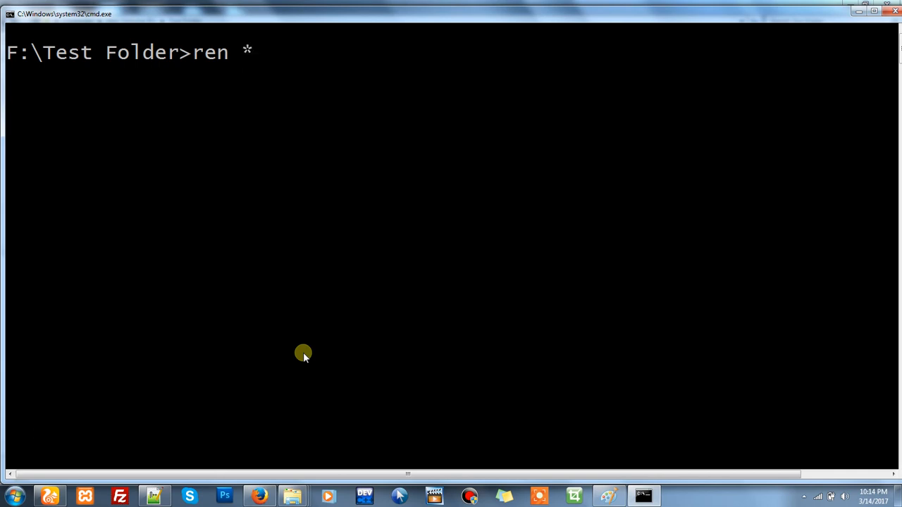
type(".")
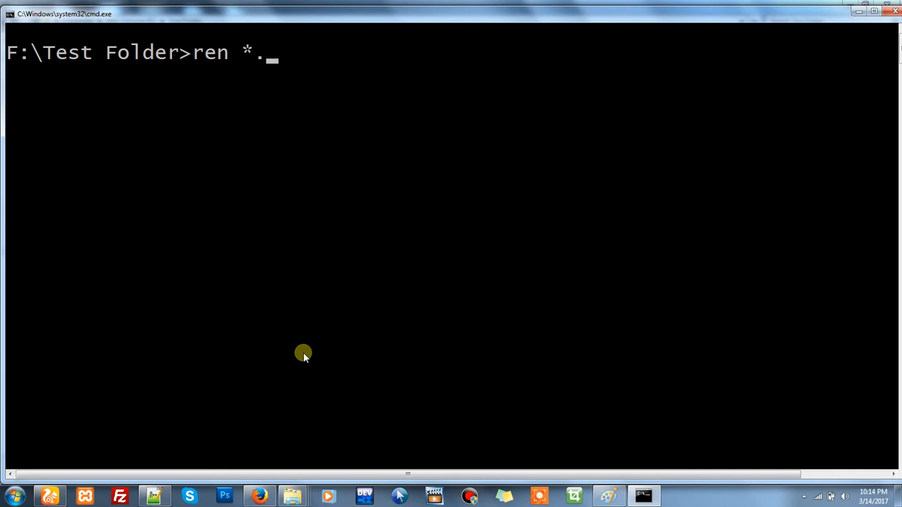
type("bmp")
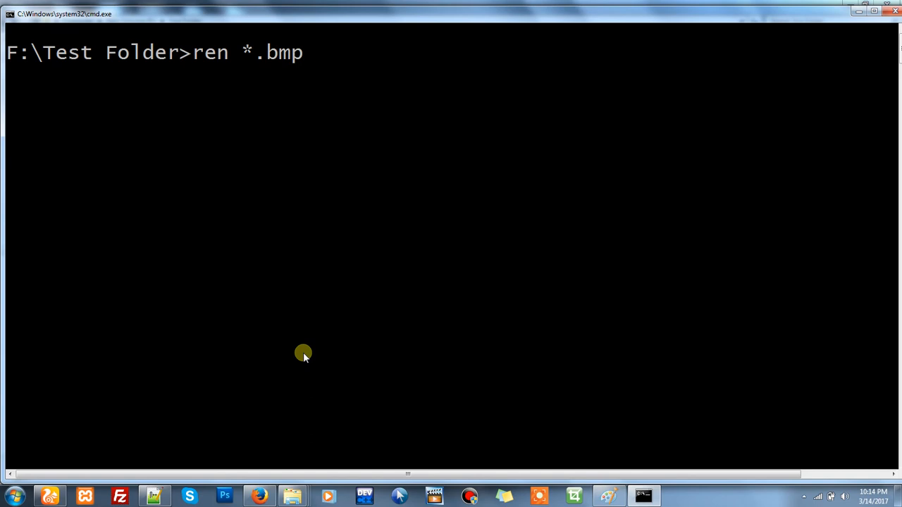
type("*")
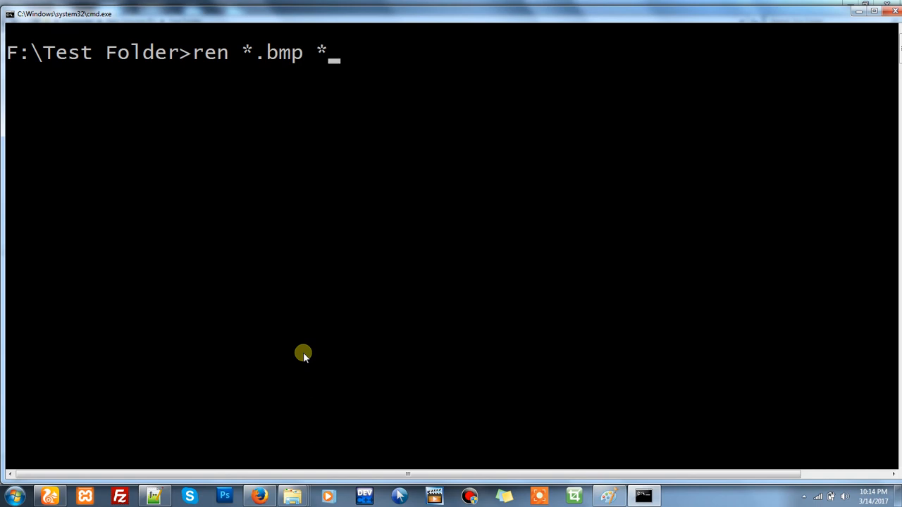
type(".jph")
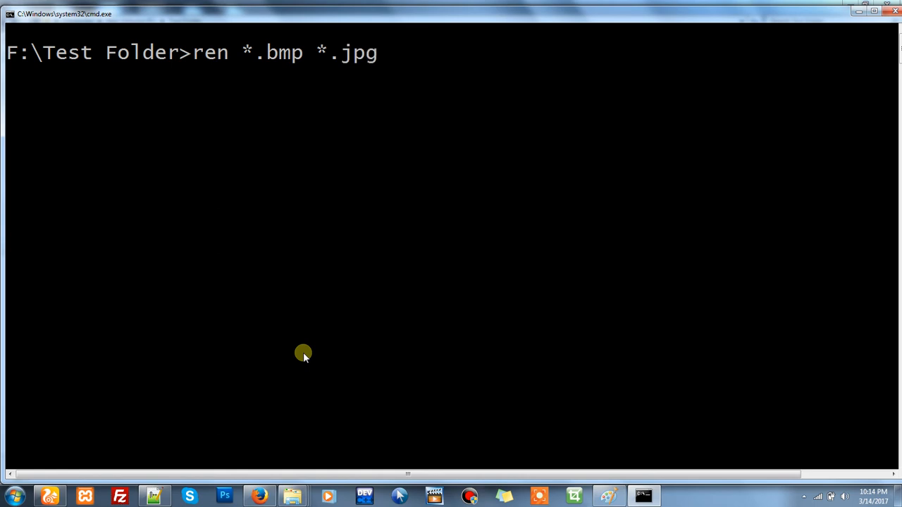
key("Return")
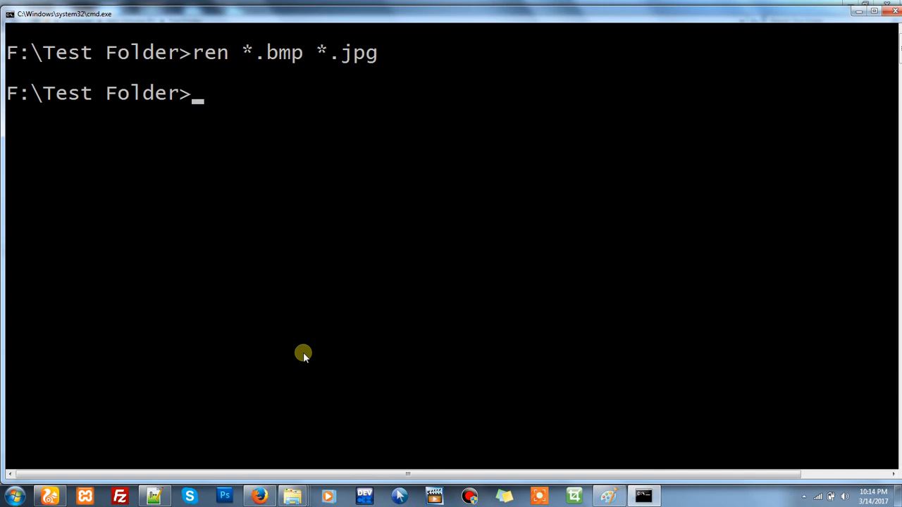
mouse_move(841, 45)
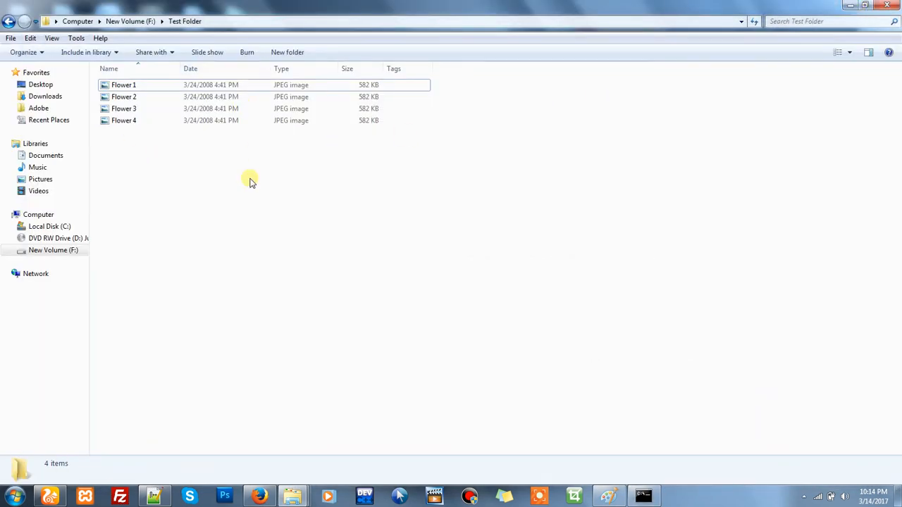
mouse_move(234, 171)
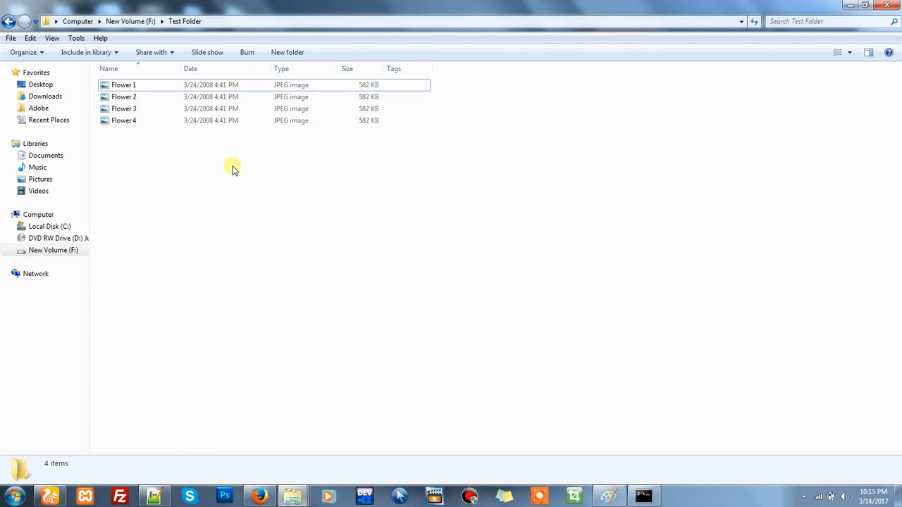
right_click(123, 85)
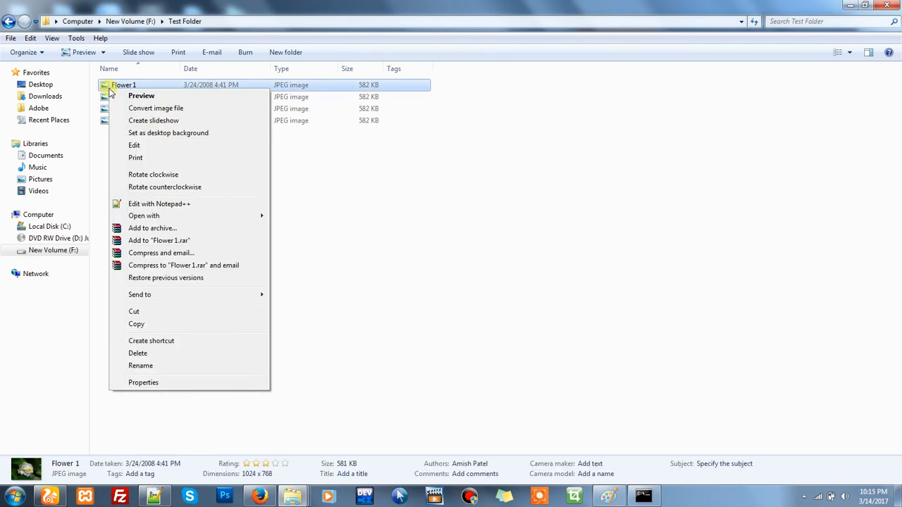
left_click(143, 382)
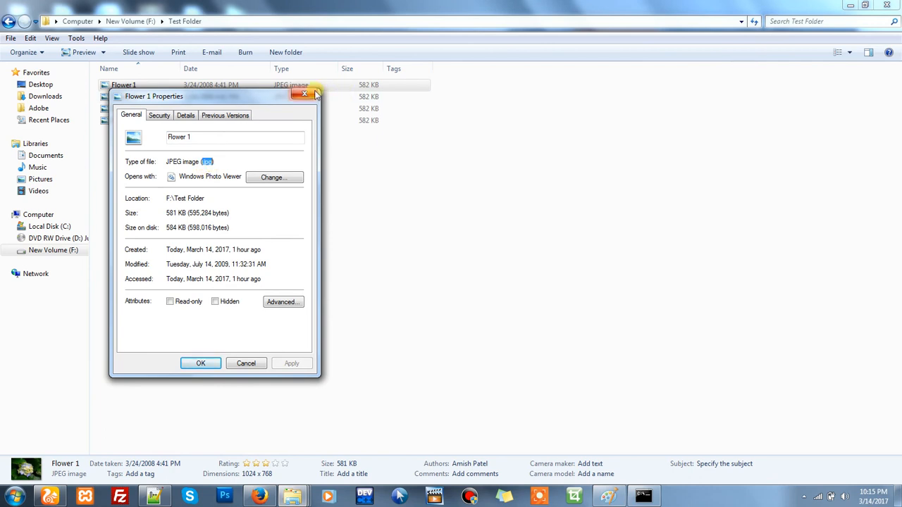
left_click(305, 94)
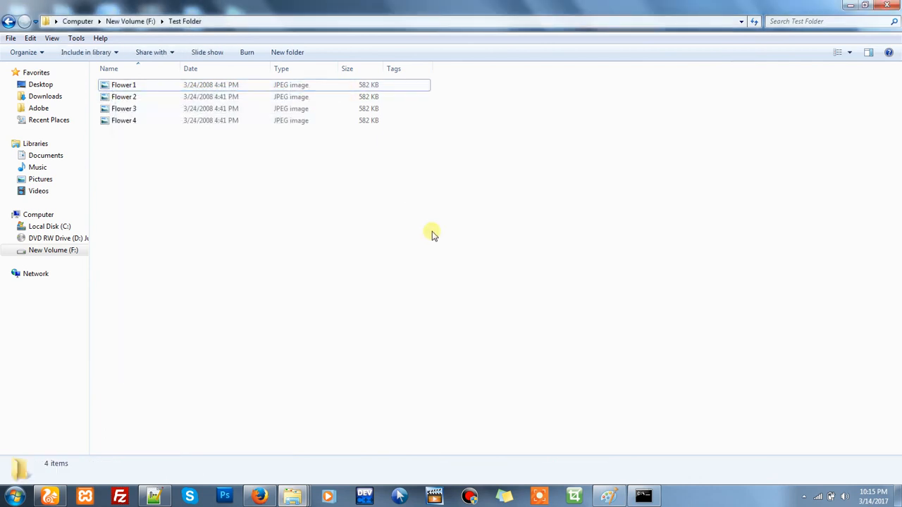